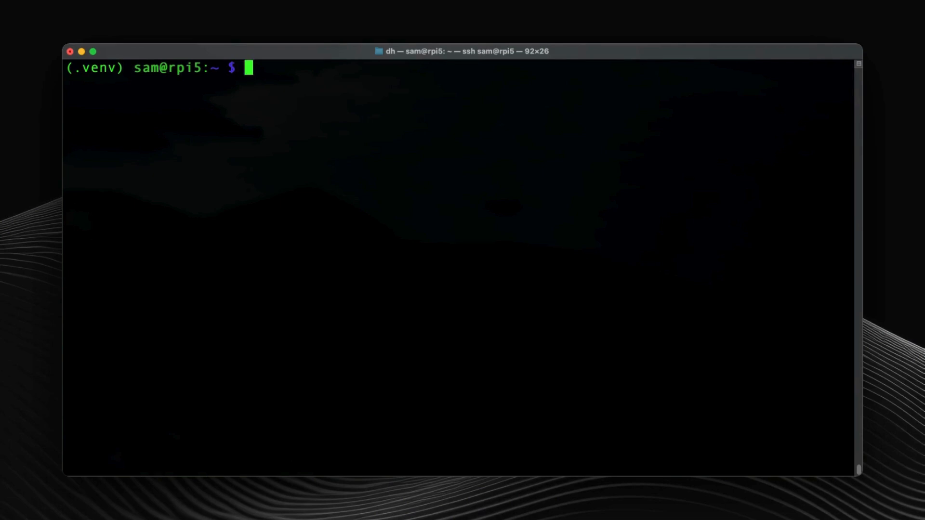
Run 'pip install cynthion' in the remote virtual environment
text(pip)
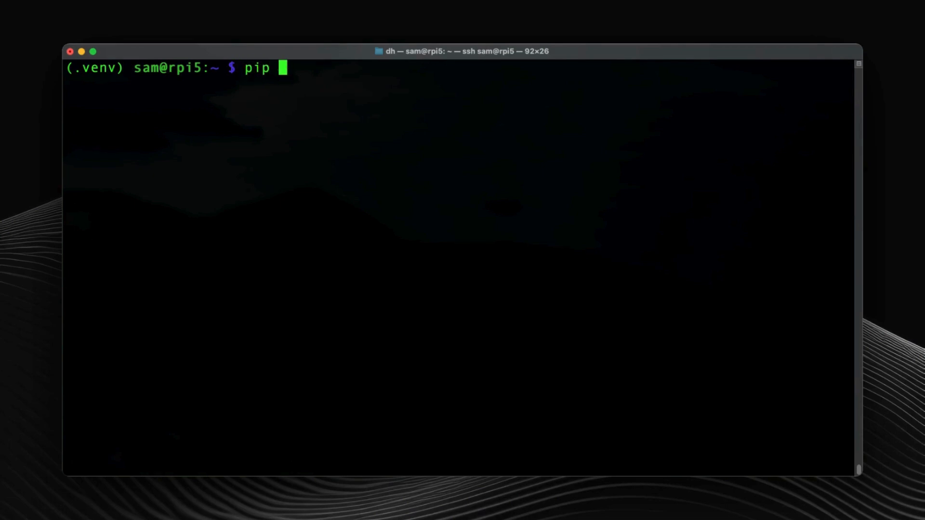
text(install cyn)
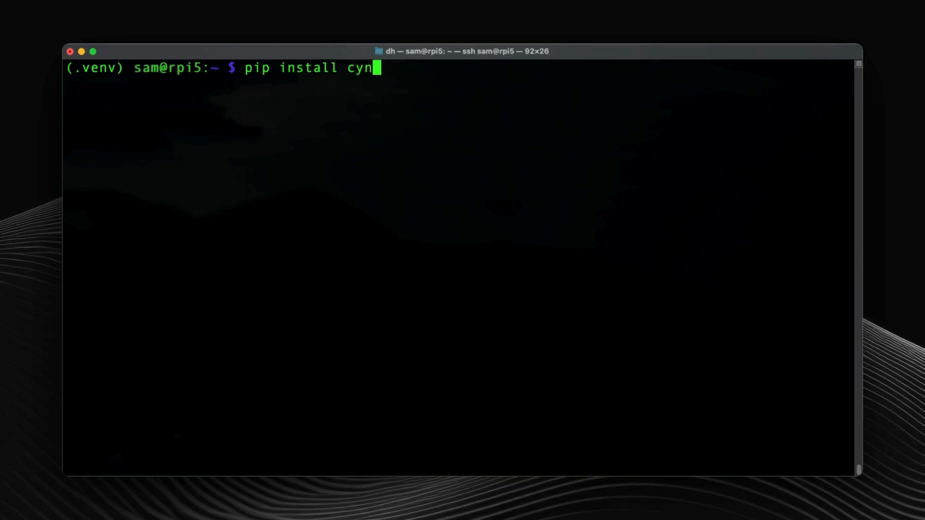
text(thion)
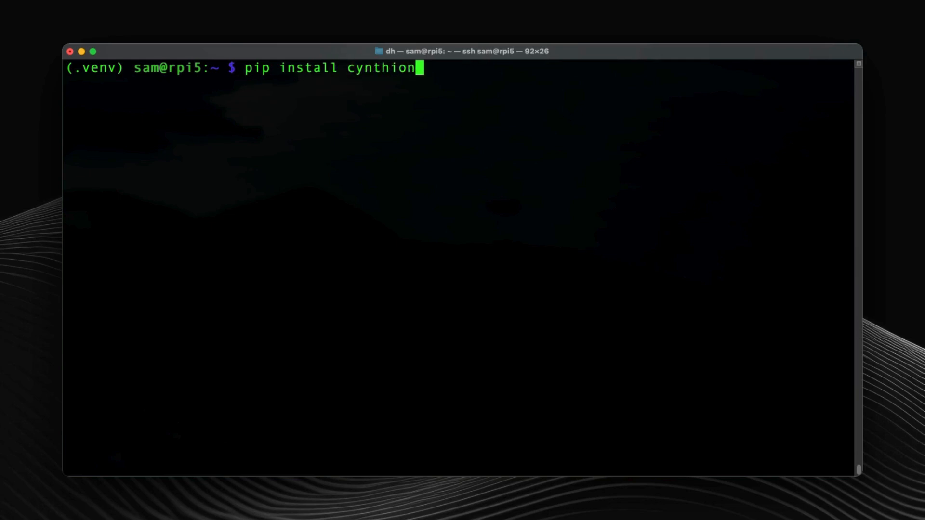
key(Return)
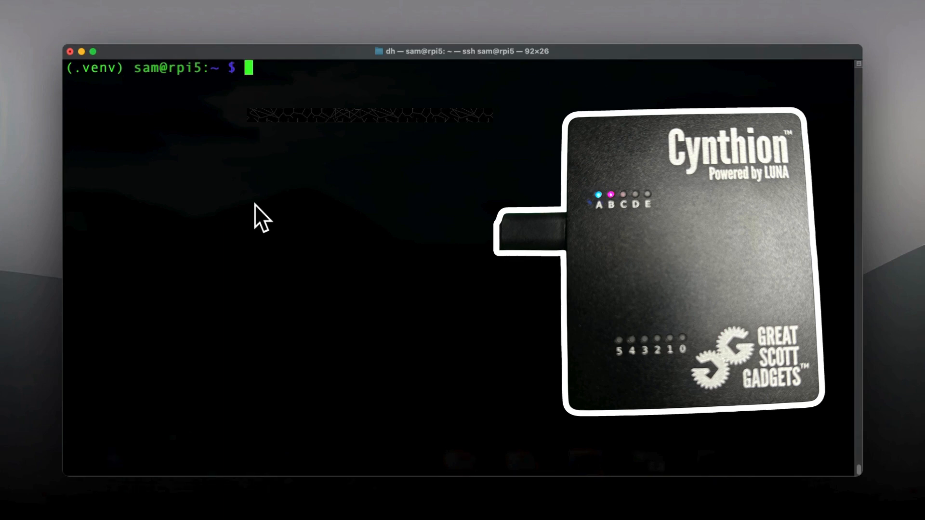
Run 'cynthion info --force-offline', reporting a Cynthion r1.4 on firmware v1.0.2
text(cy)
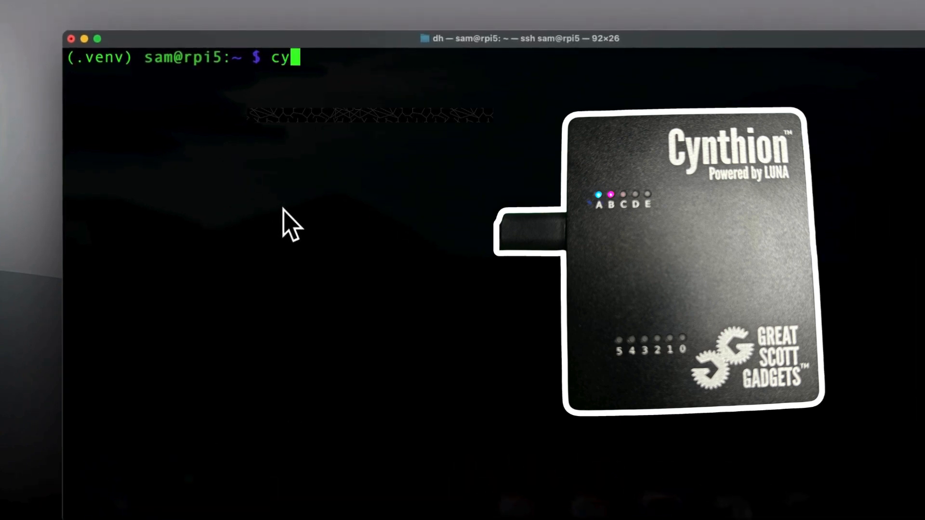
text(nthion)
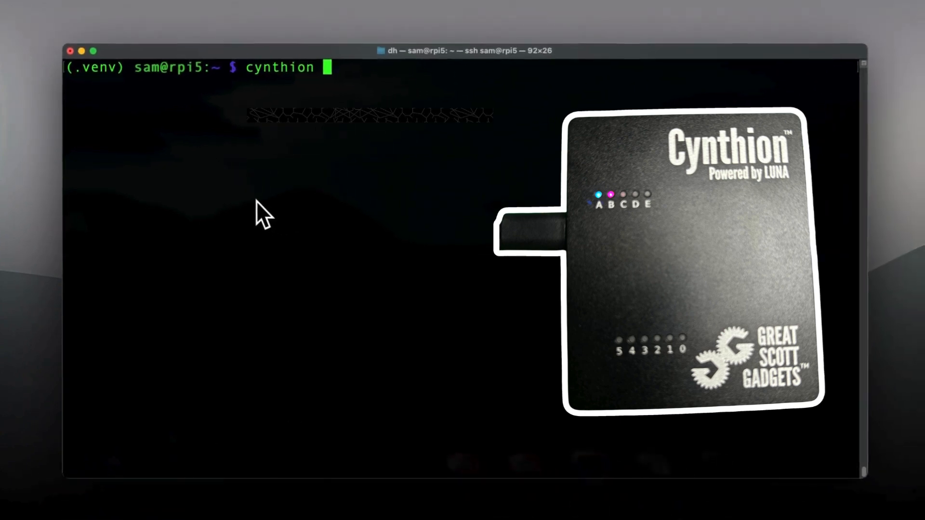
text(info --f)
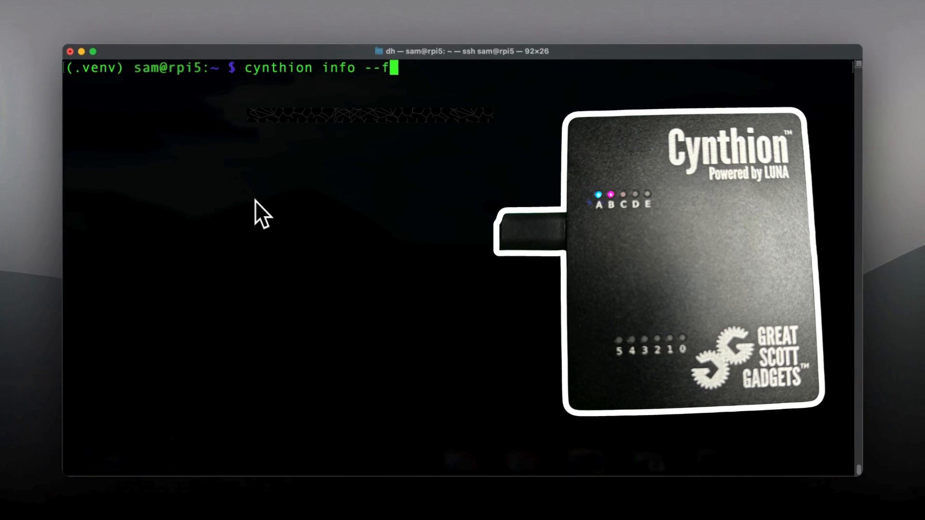
text(orce-o)
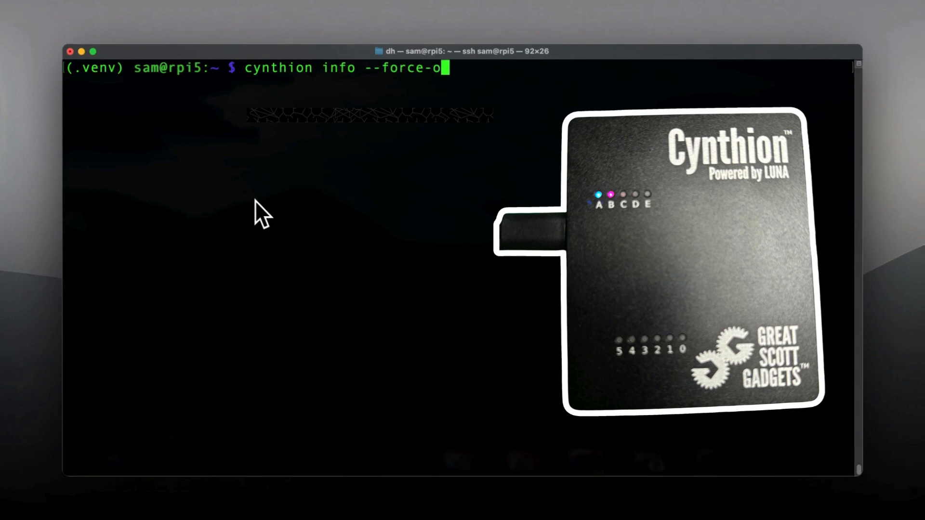
text(ffline)
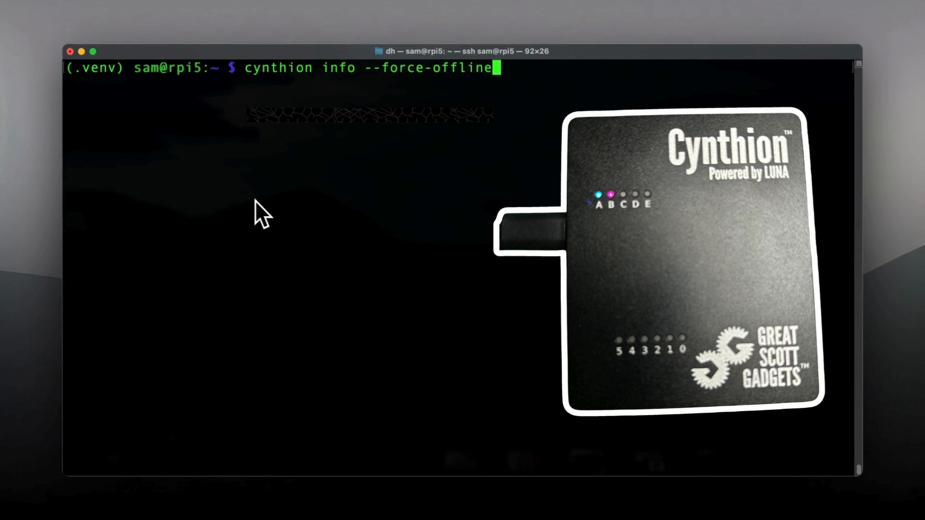
key(Return)
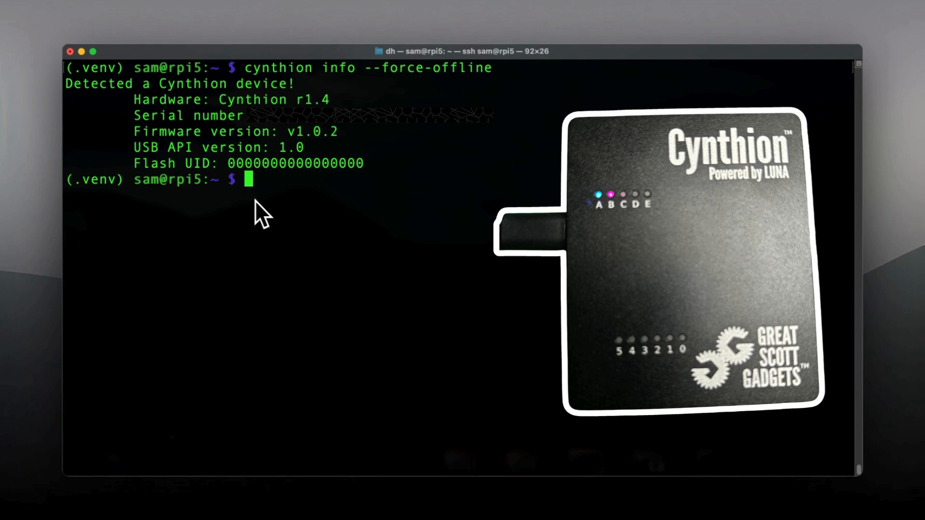
text(pip inst)
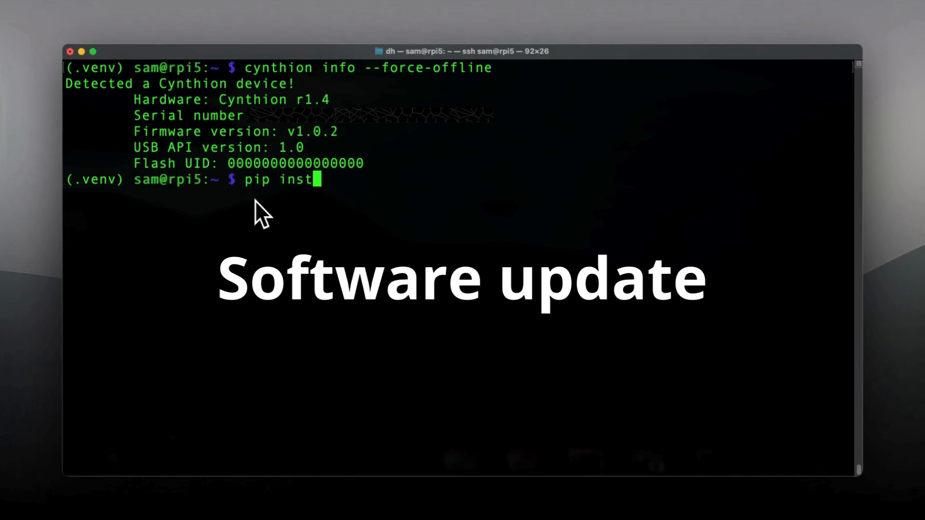
Run 'pip install --upgrade cynthion'; all requirements already satisfied
text(all)
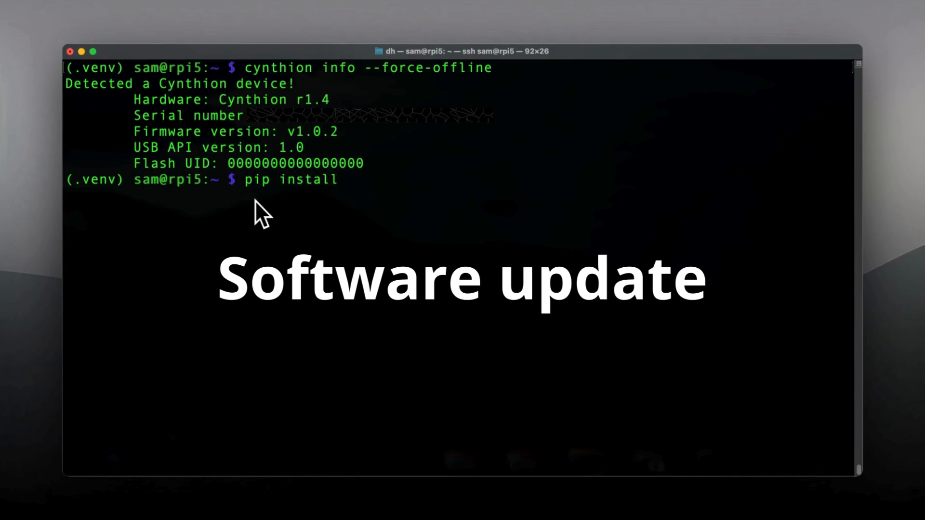
text(--upgrade)
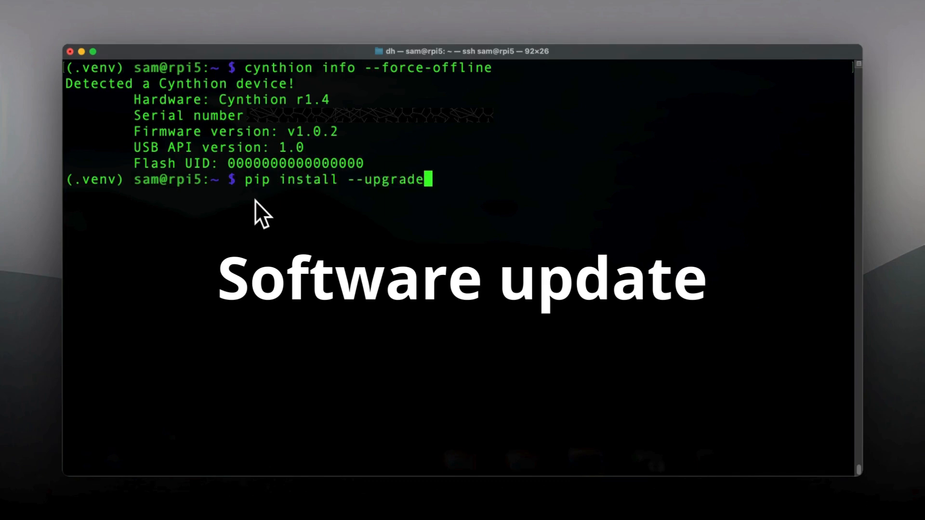
text(cynth)
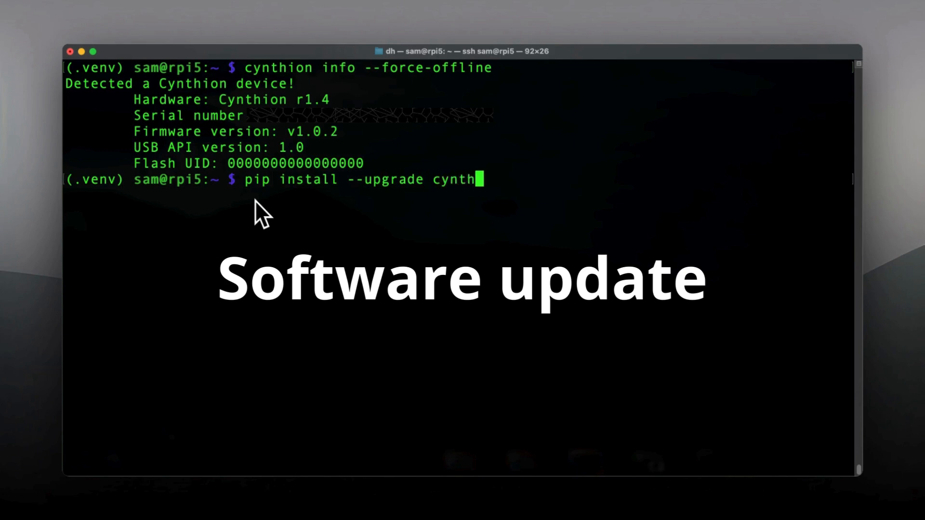
key(Return)
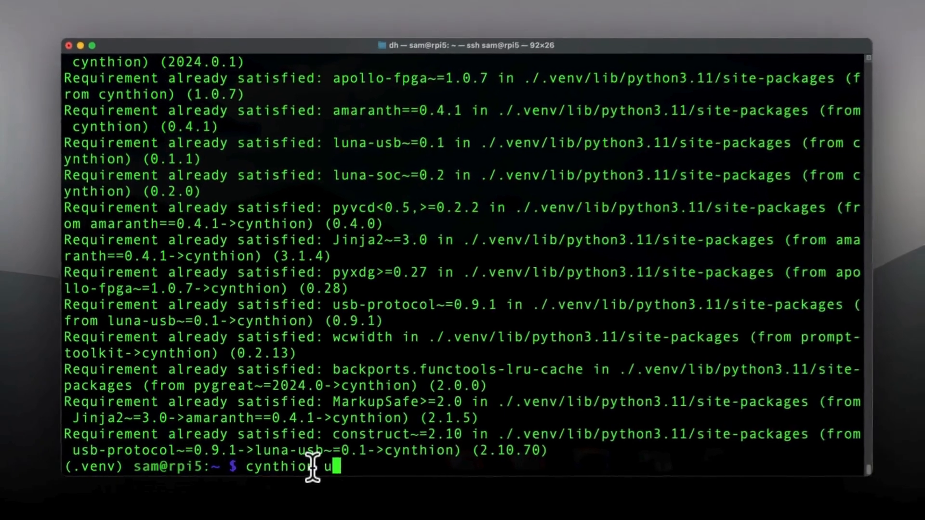
Start 'cynthion update' to refresh the device firmware
text(pdate)
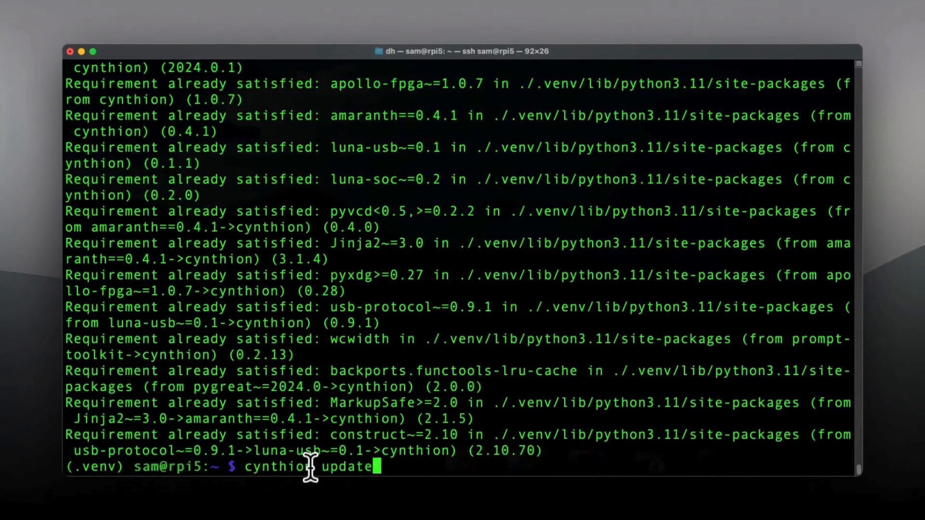
key(Return)
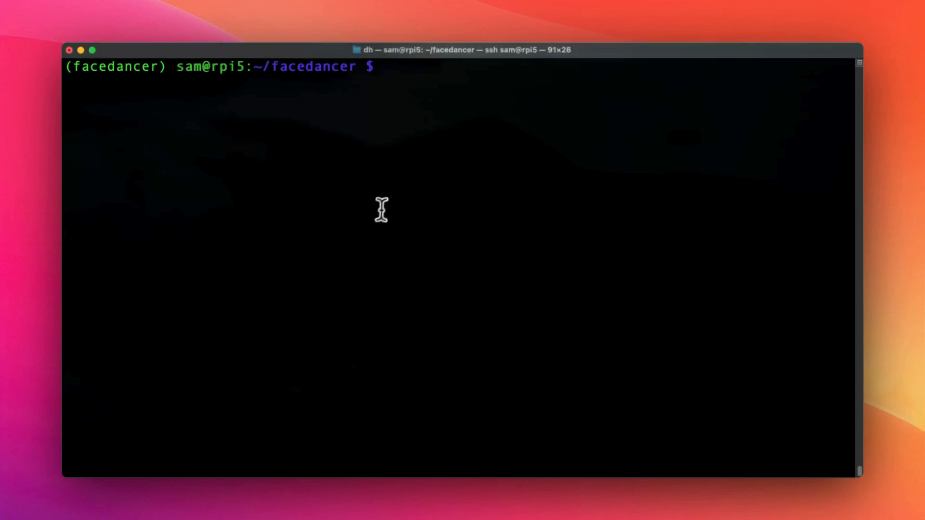
Run 'pip install facedancer' in the facedancer environment
text(pi)
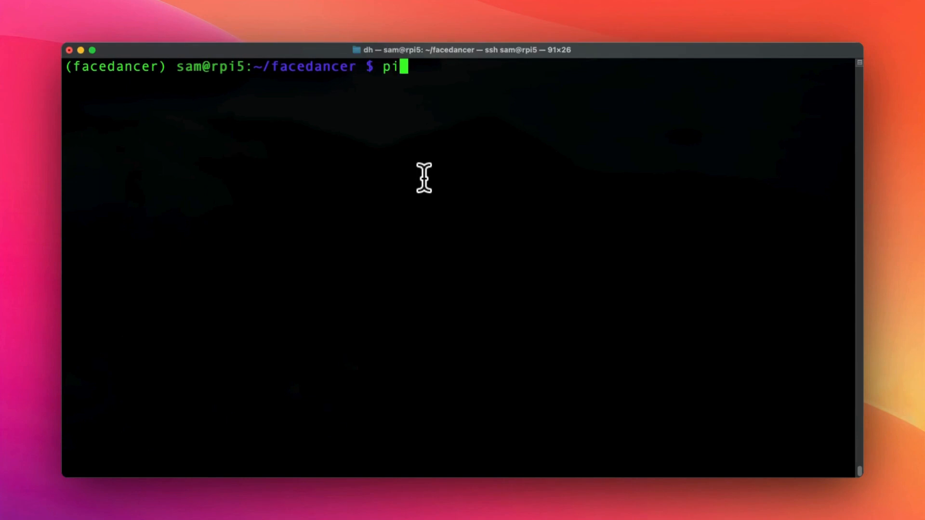
text(p i)
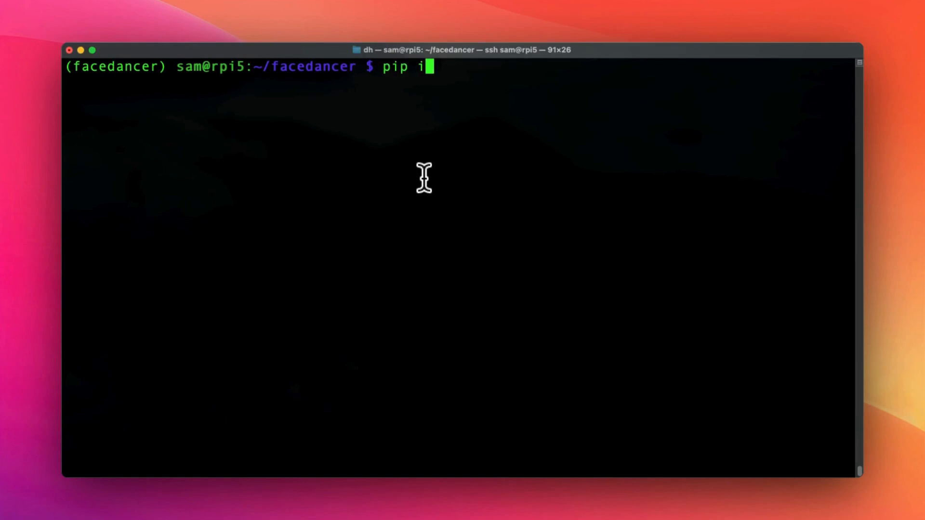
text(nstall f)
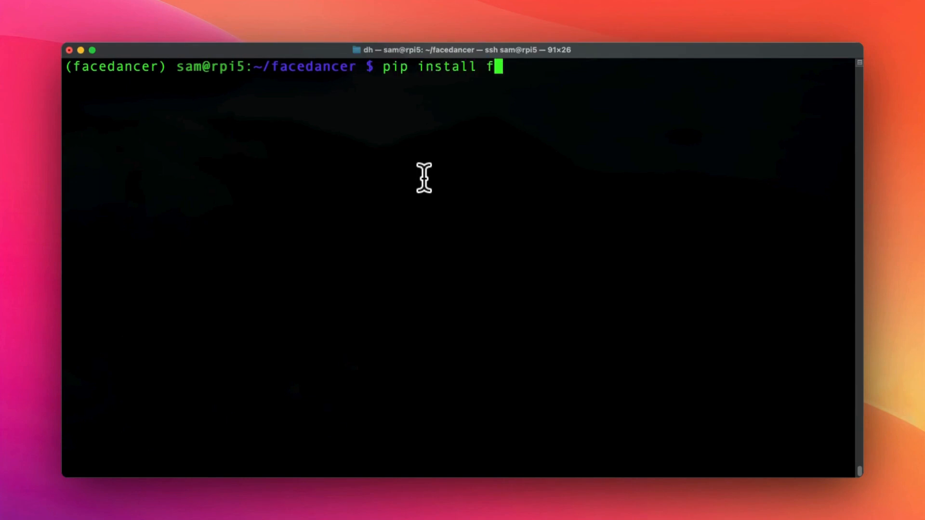
text(acedancer)
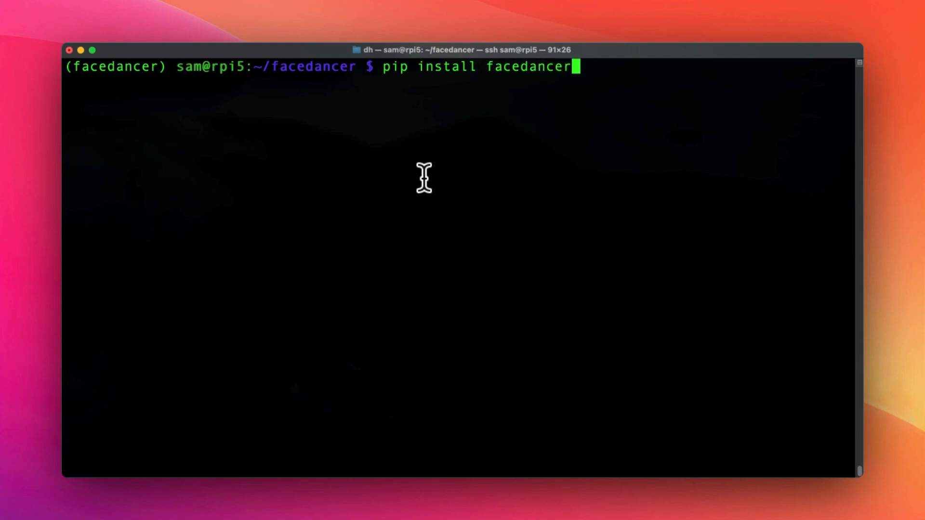
key(Return)
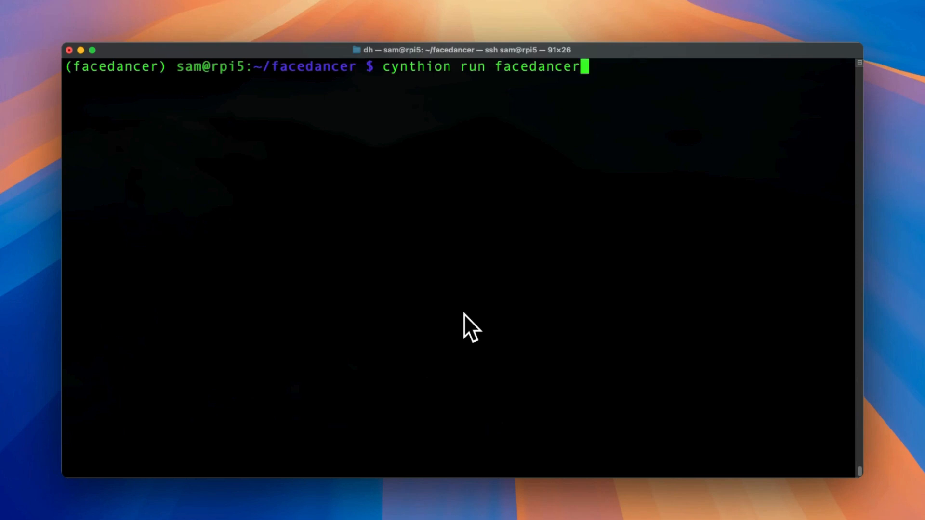
mouse_move(472, 106)
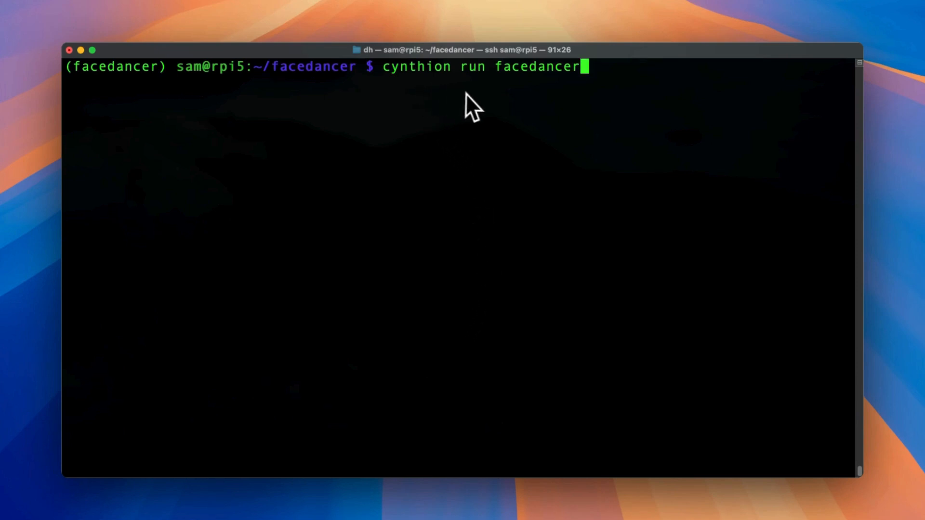
mouse_move(539, 144)
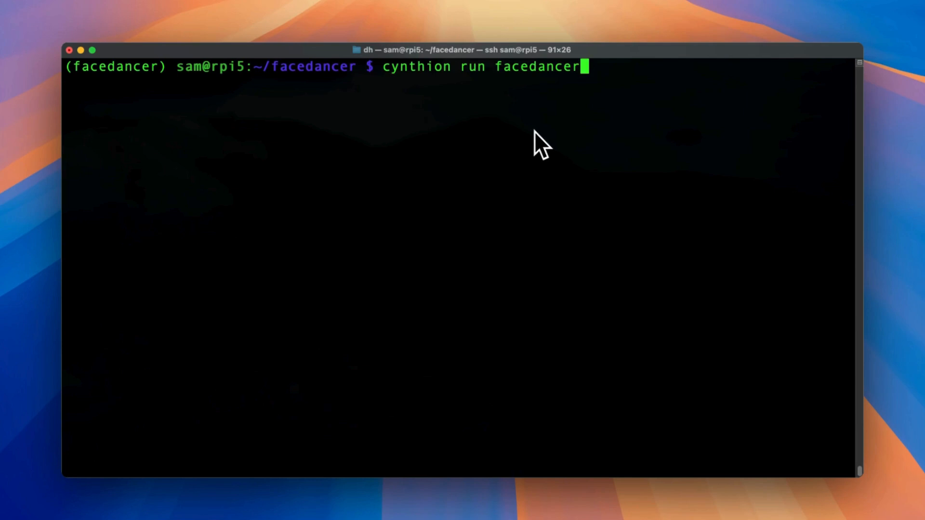
Run 'cynthion run facedancer' to flash the bitstream, then 'cynthion info' confirms Facedancer is loaded
key(Return)
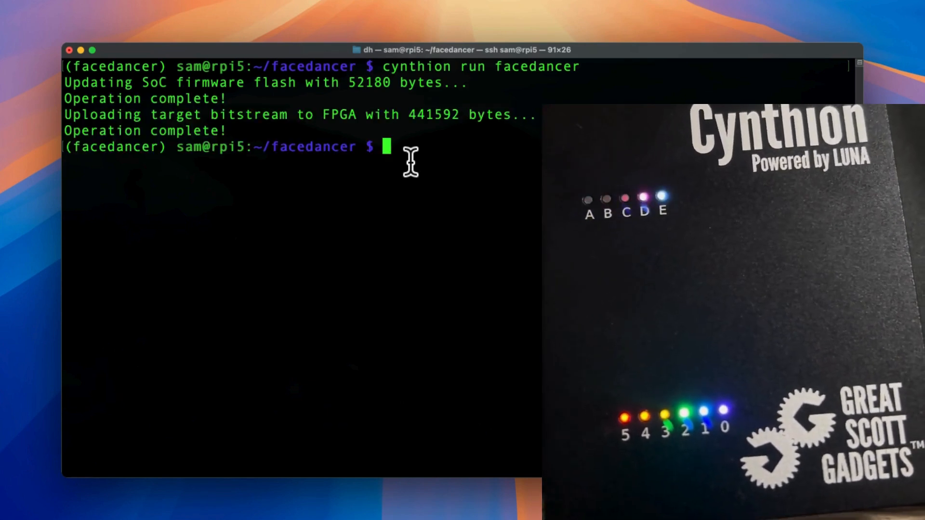
text(cynthion)
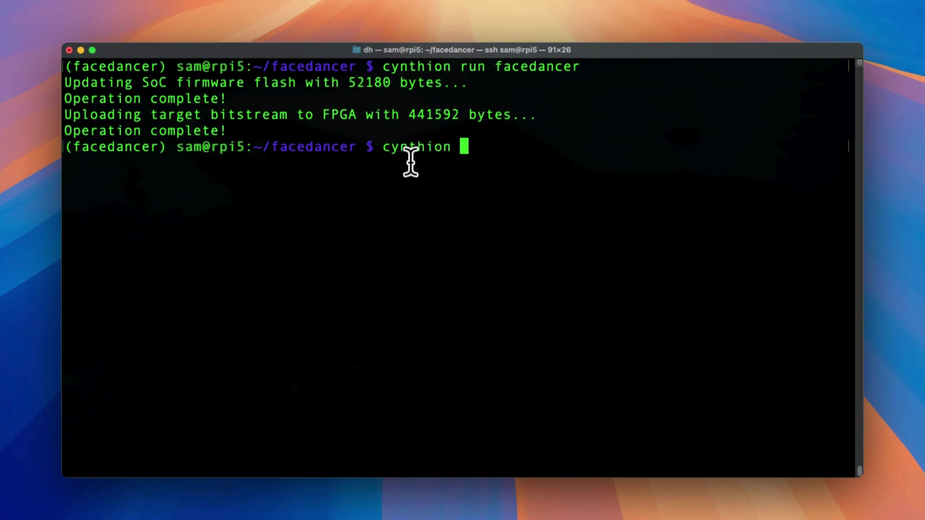
text(info)
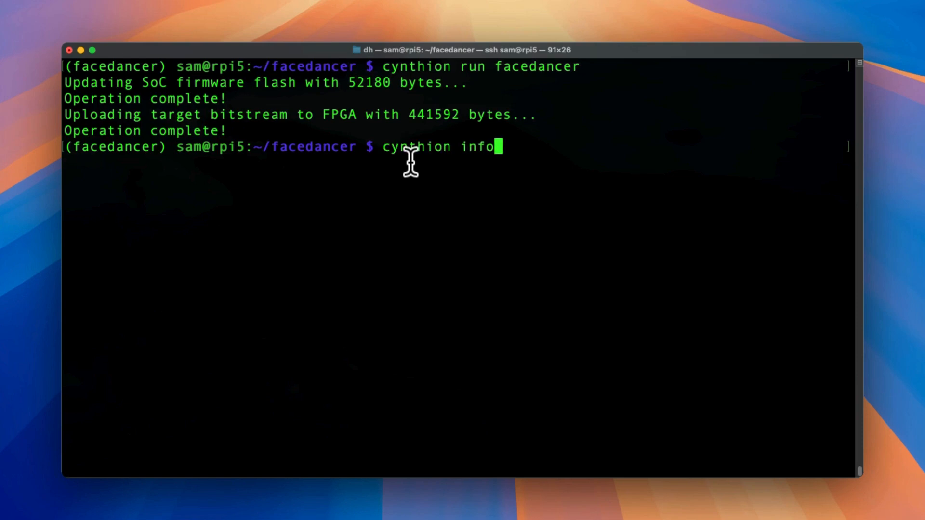
key(Return)
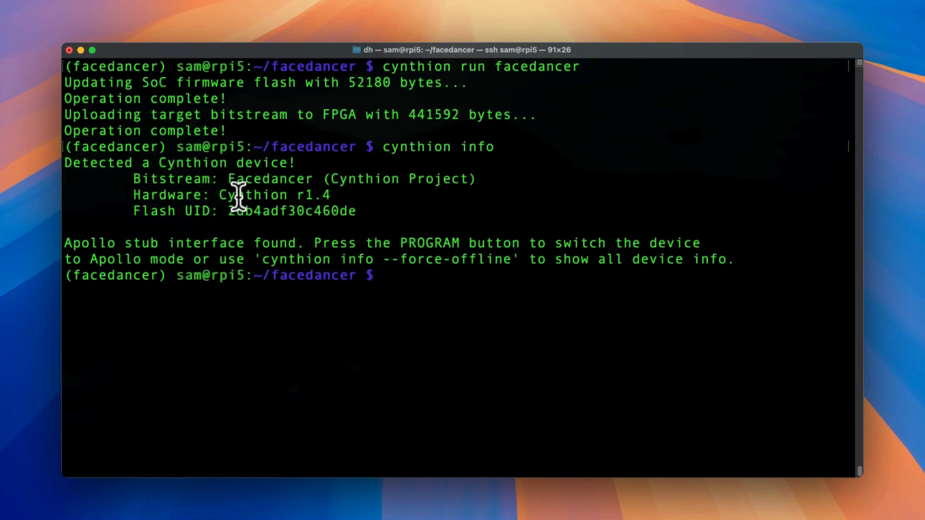
mouse_move(147, 179)
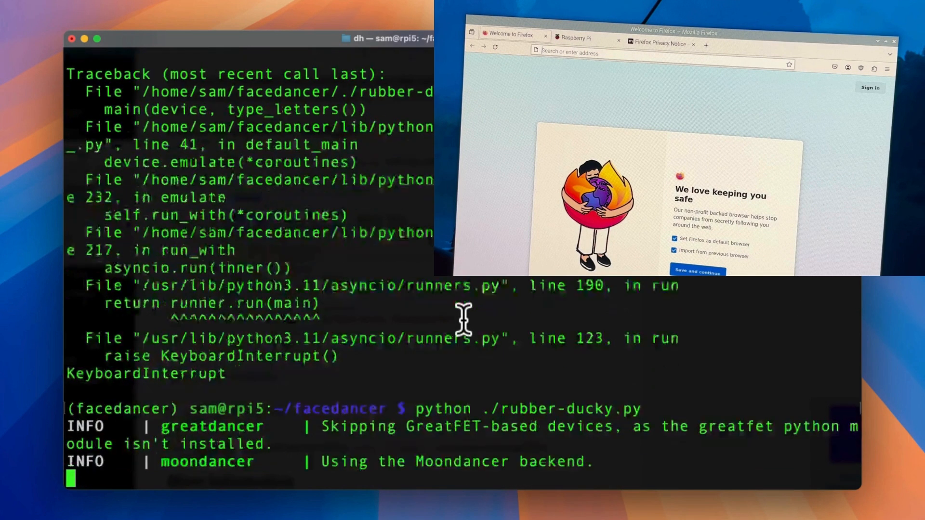
Run the rubber-ducky.py example until the target host configuration completes
text(SAM XP Logs, on Y)
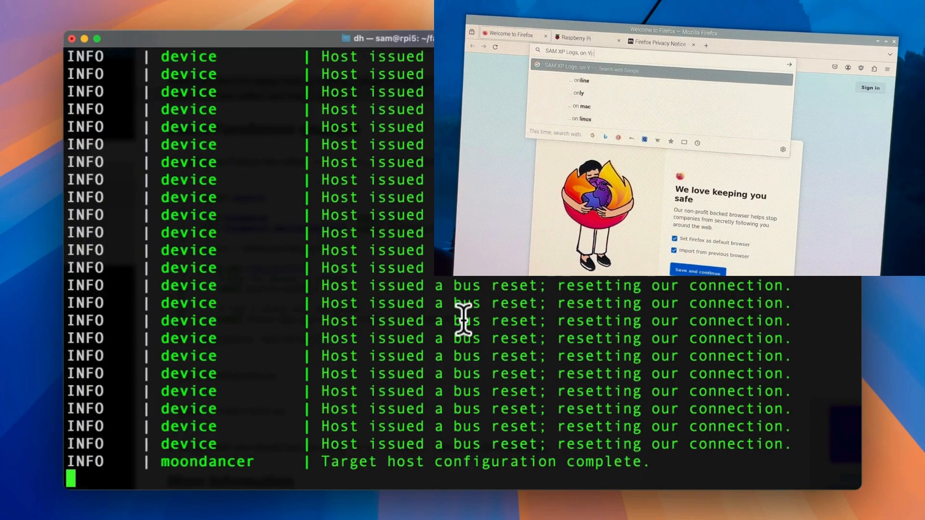
key(Return)
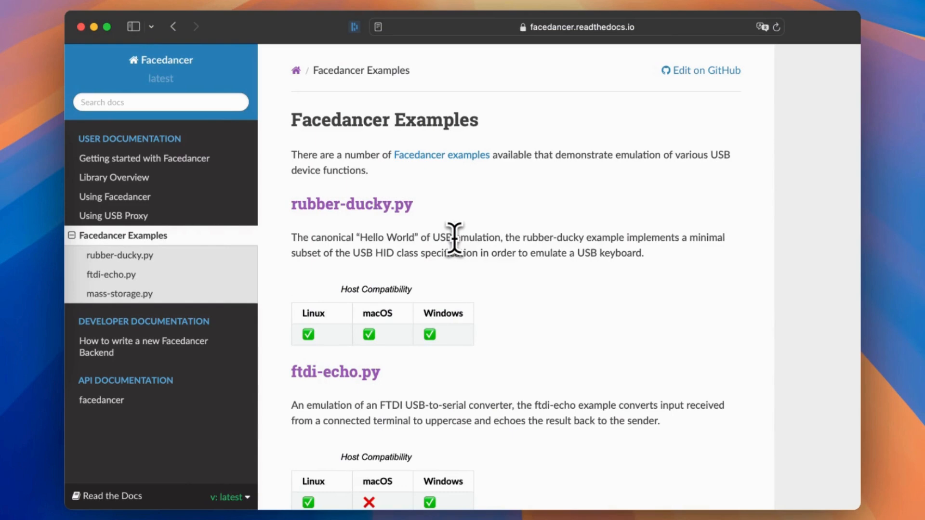
Scroll through the Facedancer Examples page covering rubber-ducky, ftdi-echo and mass-storage
scroll(down, 3)
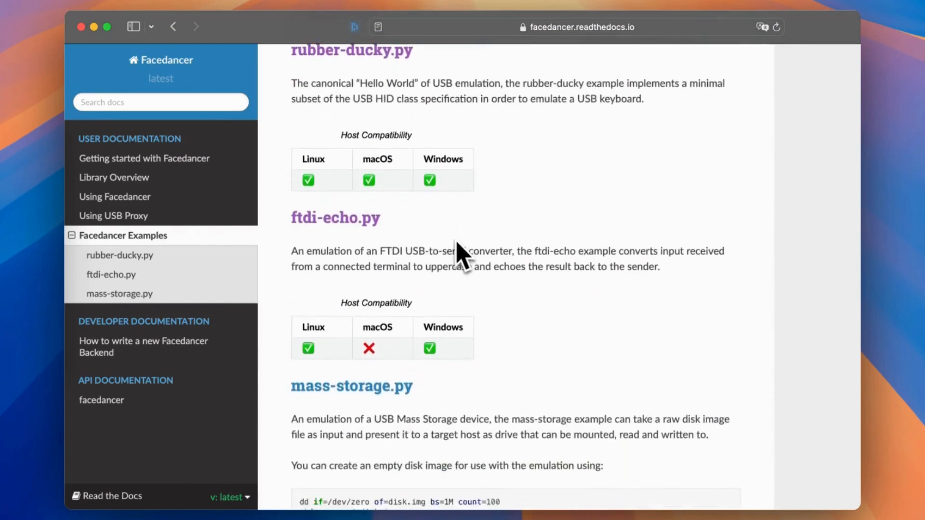
scroll(down, 3)
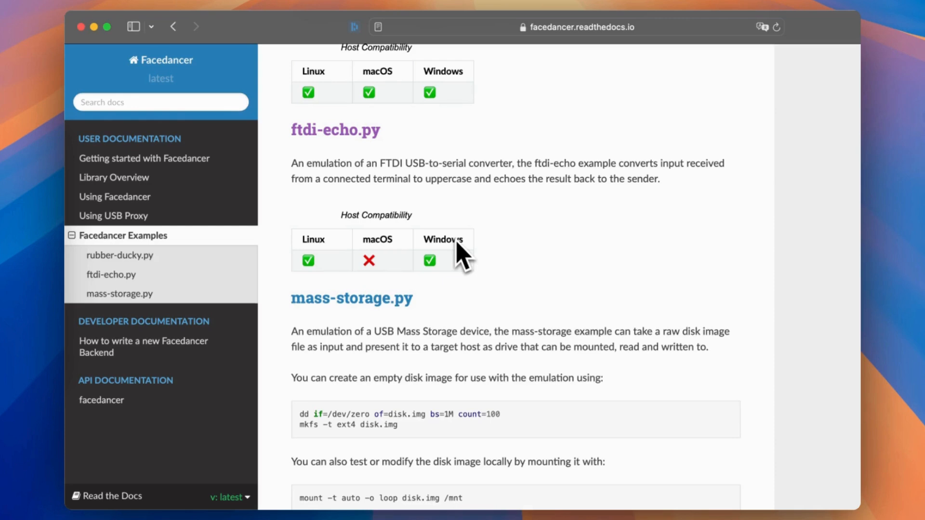
scroll(down, 3)
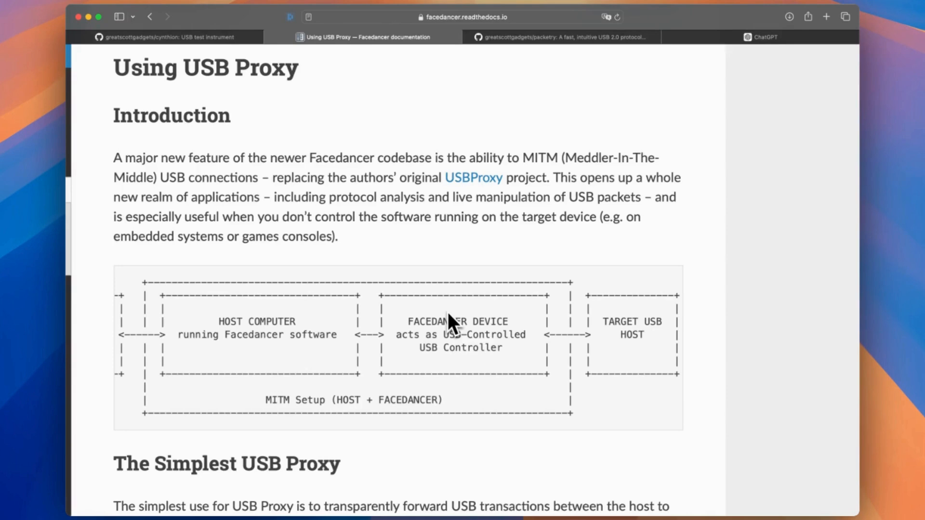
Scroll the MITM diagram right to reveal the proxied device and target host side
scroll(right, 3)
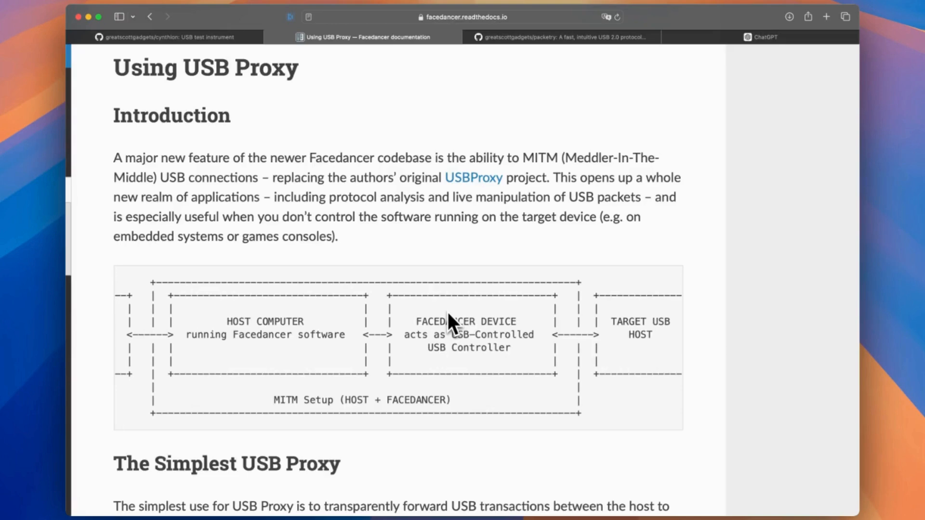
scroll(right, 3)
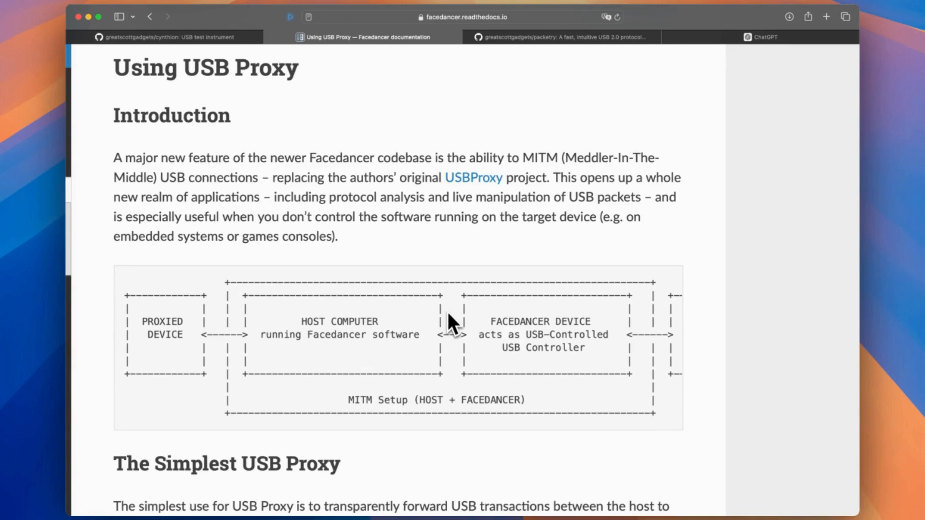
scroll(right, 3)
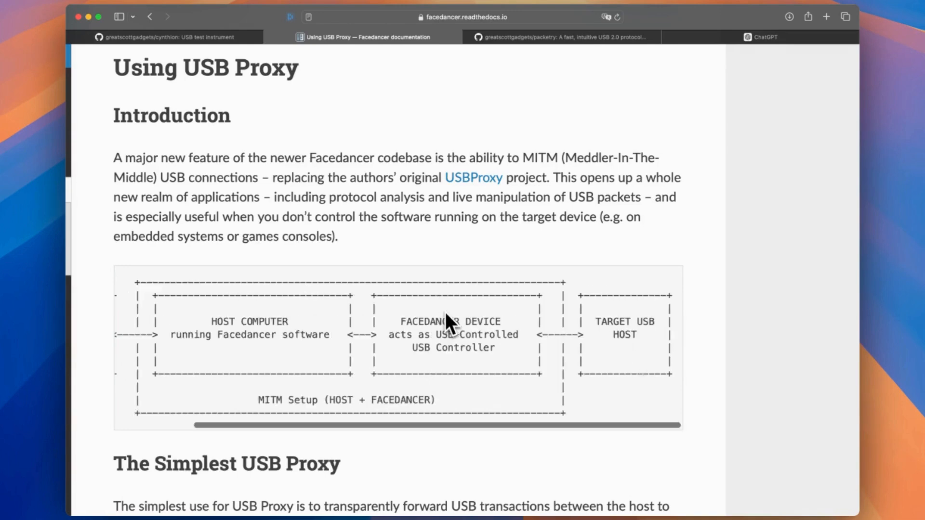